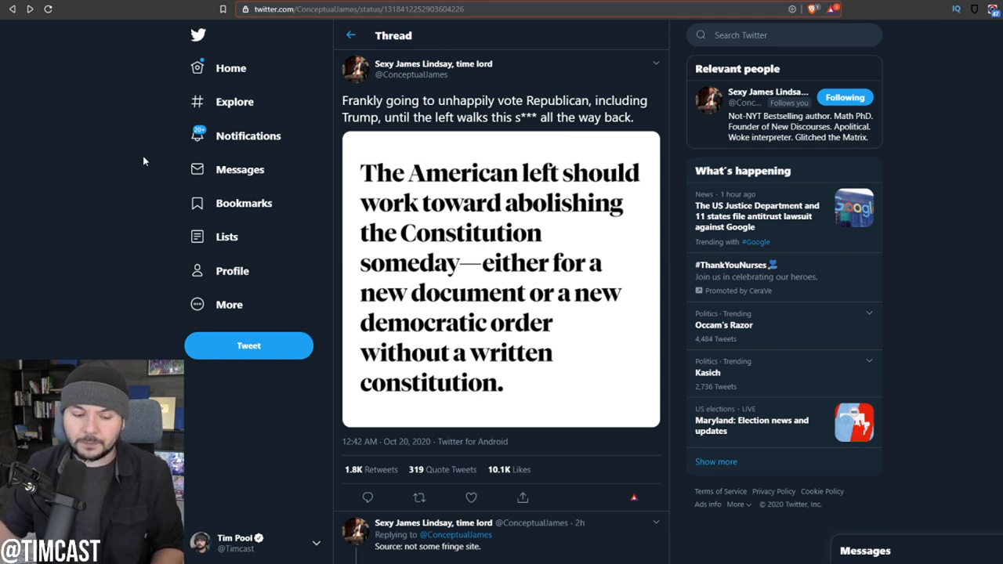
pyautogui.moveTo(175, 175)
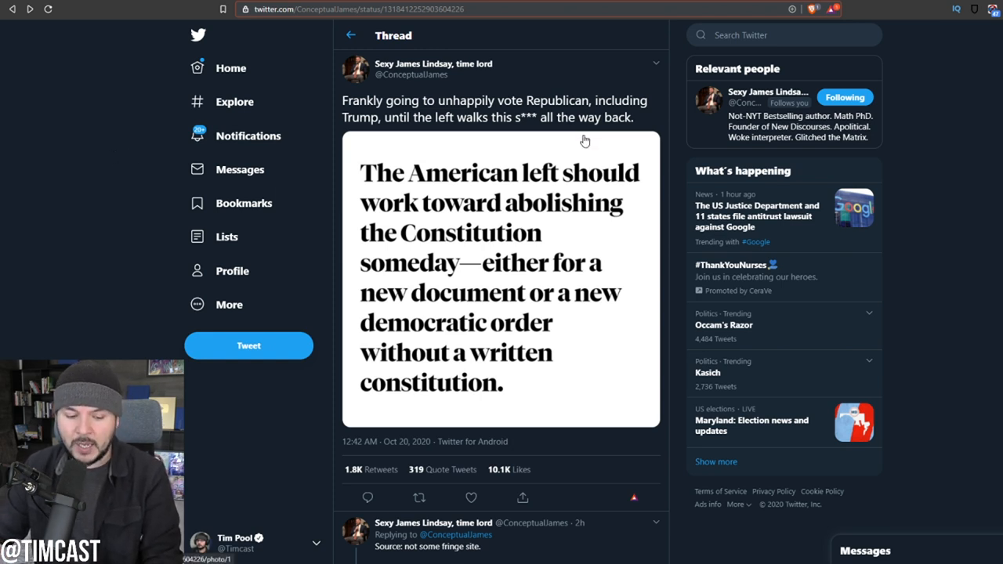
pyautogui.moveTo(548, 156)
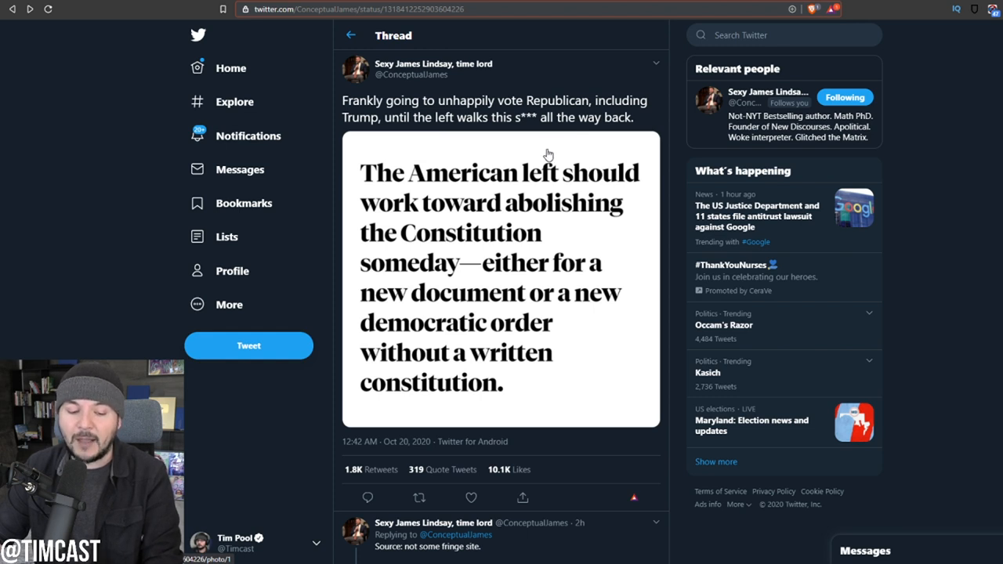
pyautogui.moveTo(541, 160)
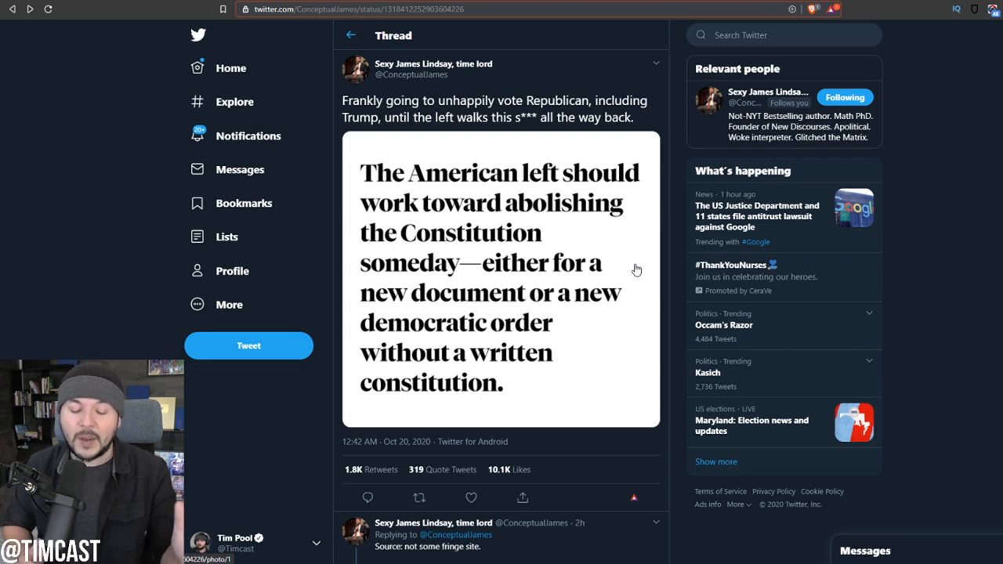
pyautogui.scroll(-3)
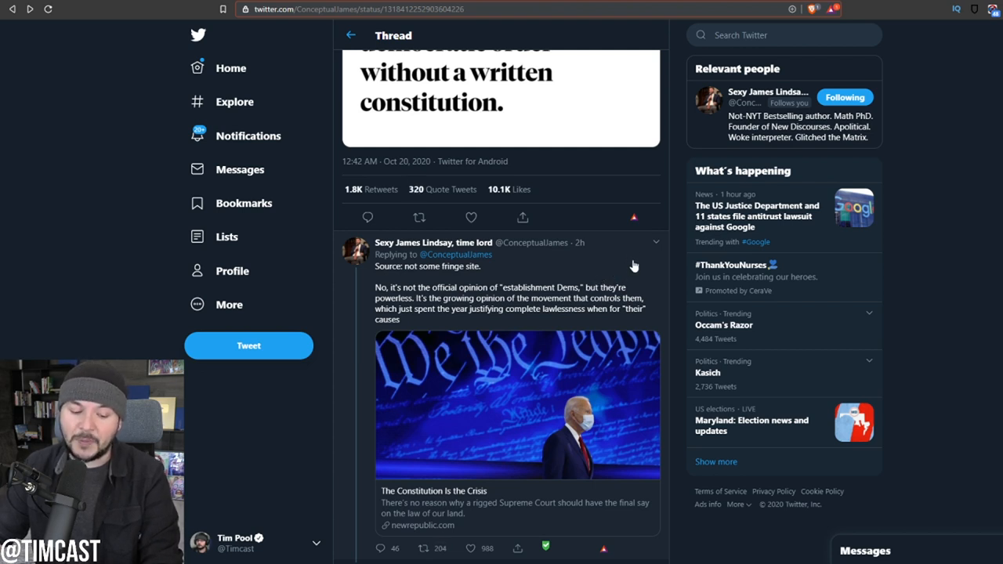
pyautogui.moveTo(621, 267)
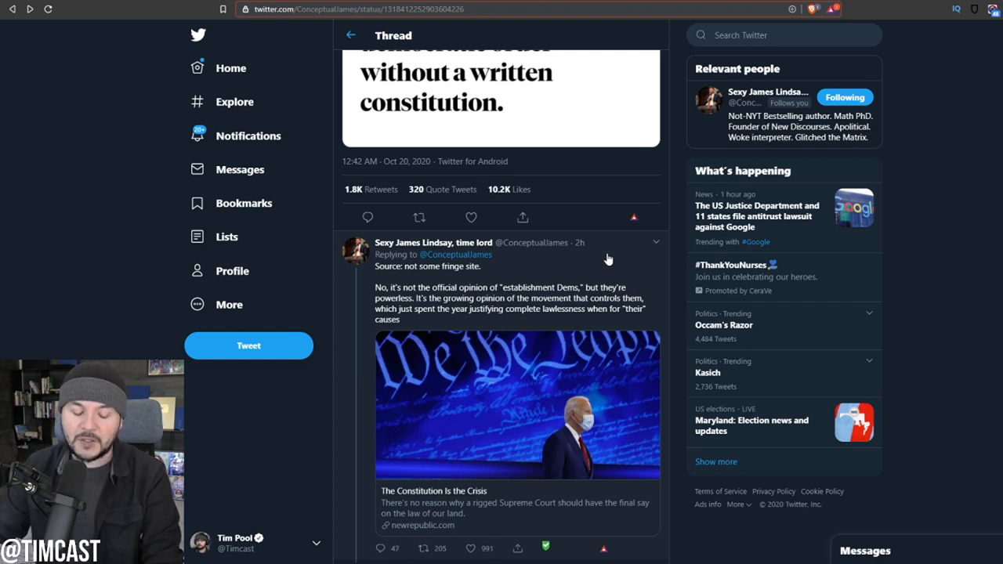
pyautogui.moveTo(598, 261)
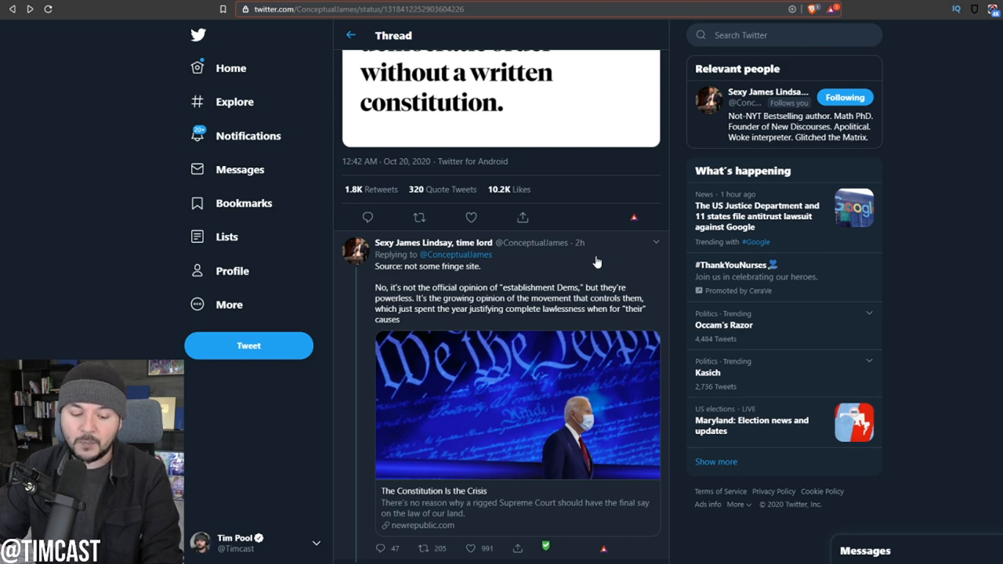
pyautogui.moveTo(489, 298)
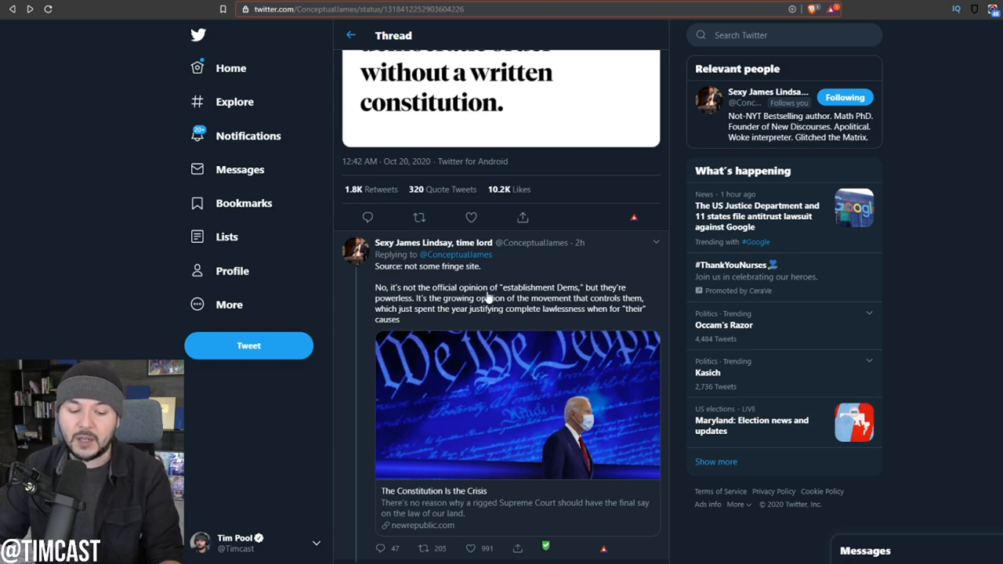
pyautogui.scroll(-3)
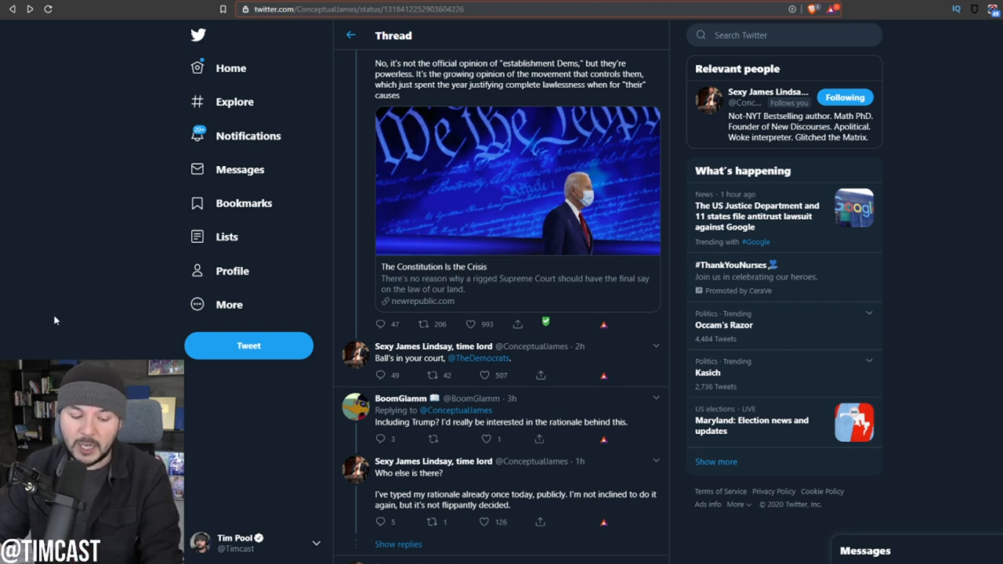
pyautogui.moveTo(270, 437)
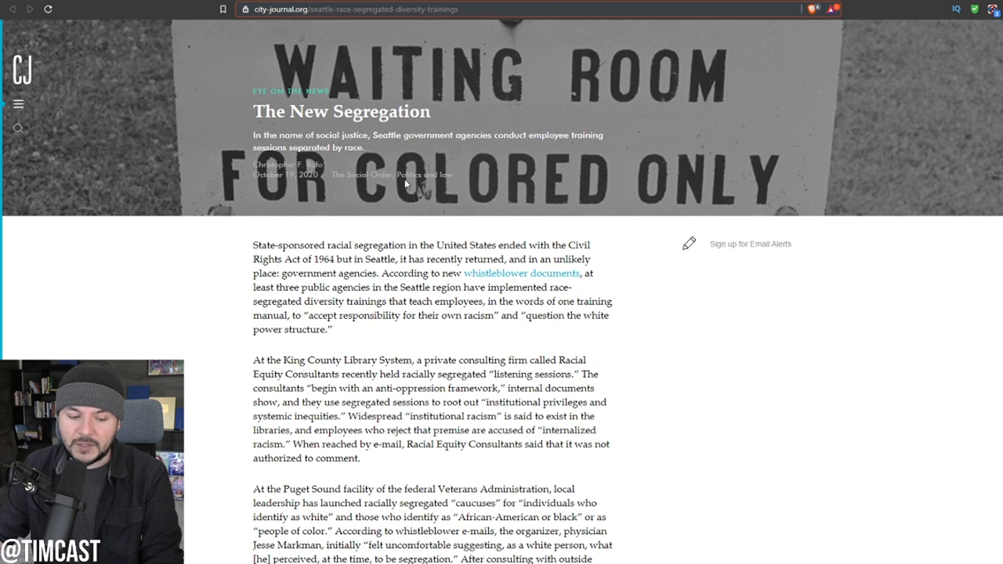
pyautogui.moveTo(488, 156)
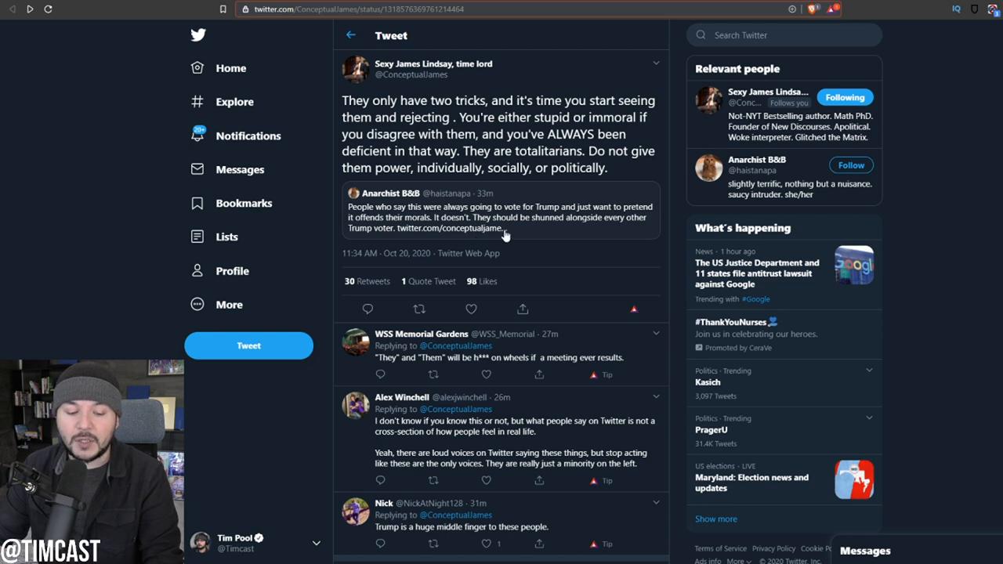
pyautogui.moveTo(540, 227)
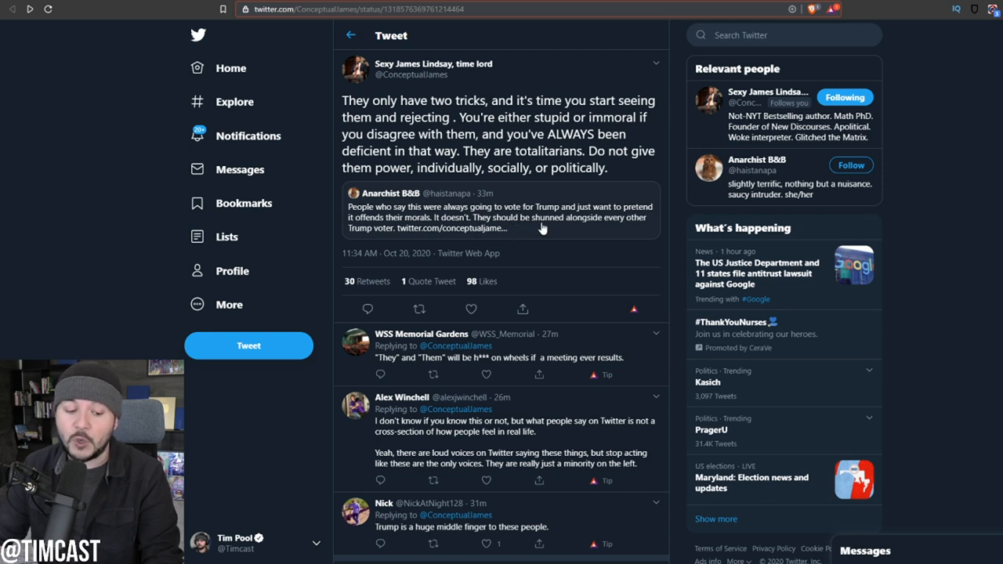
pyautogui.moveTo(533, 235)
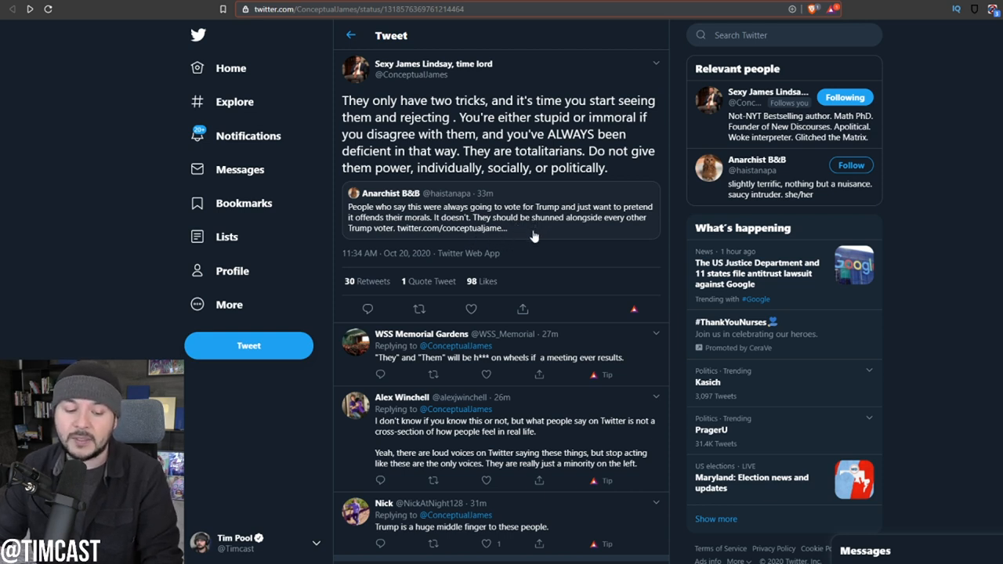
pyautogui.moveTo(549, 235)
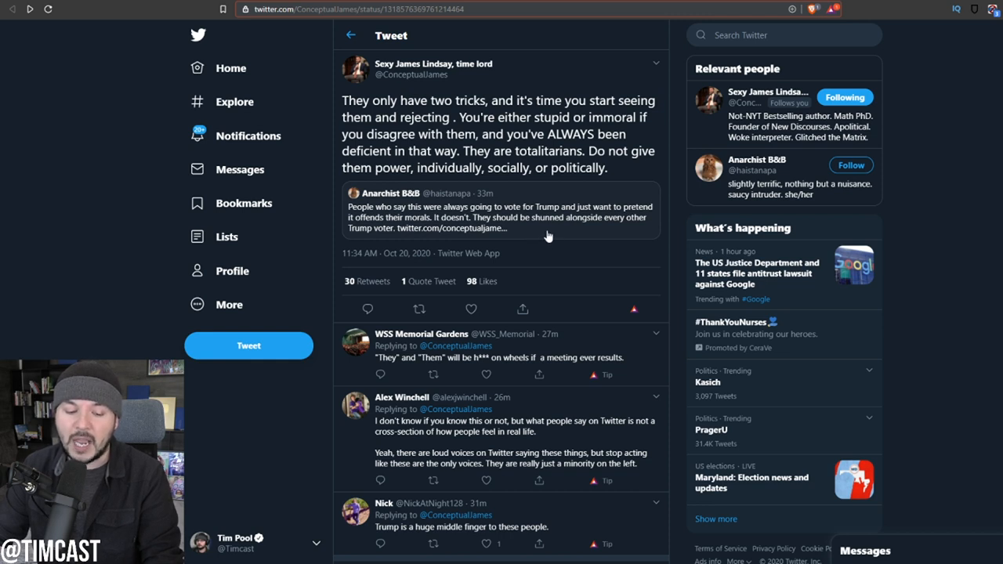
pyautogui.moveTo(124, 185)
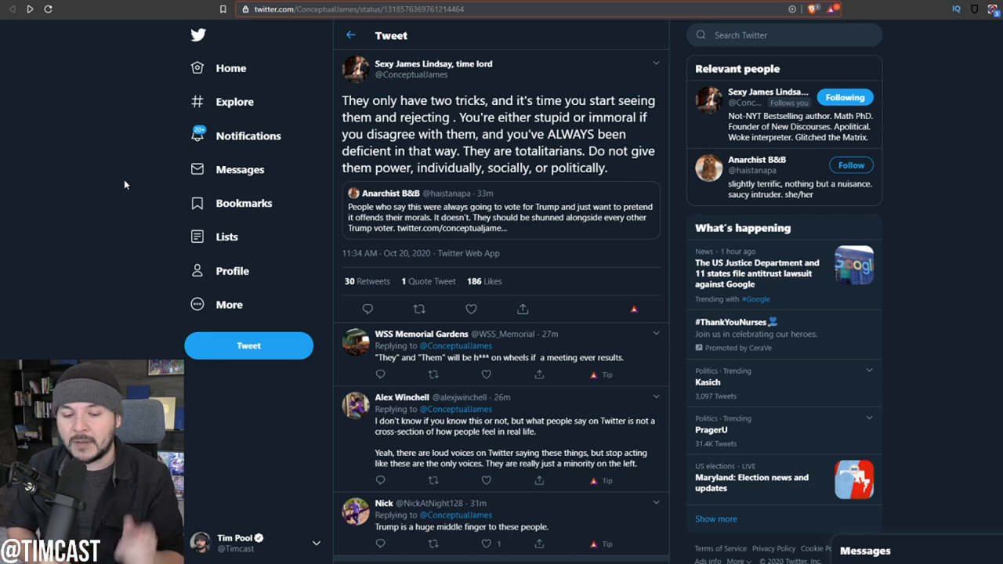
pyautogui.moveTo(122, 188)
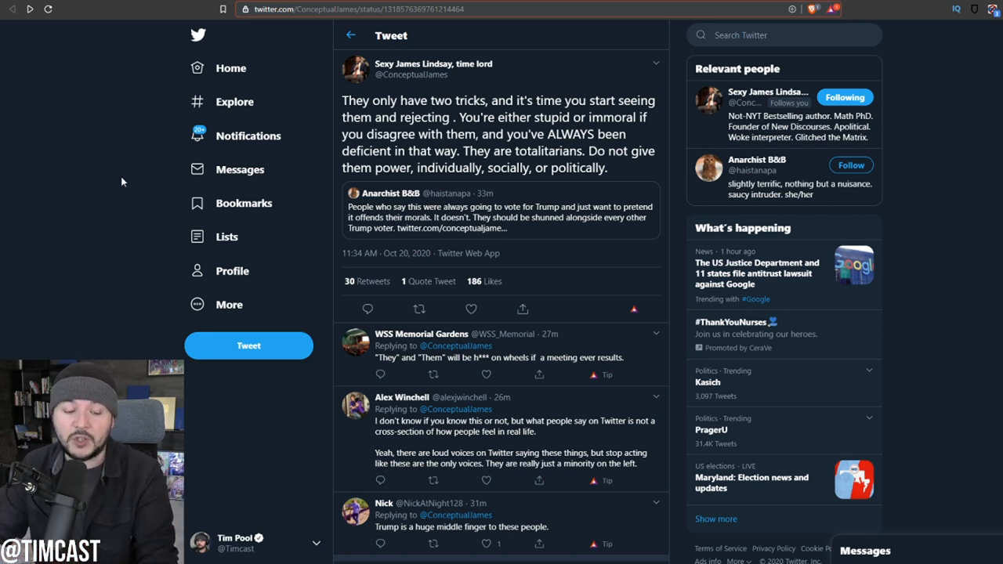
pyautogui.moveTo(93, 188)
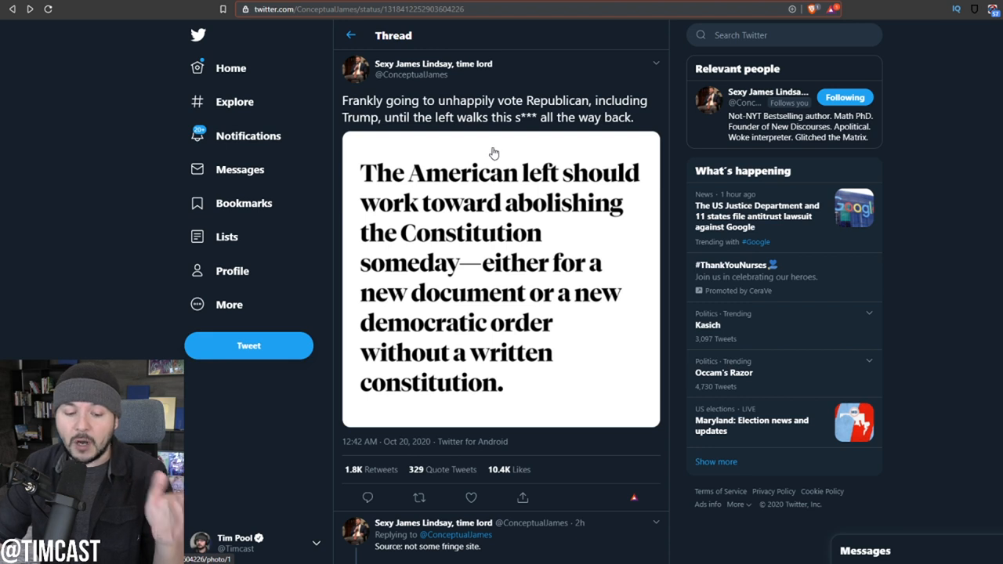
pyautogui.moveTo(471, 131)
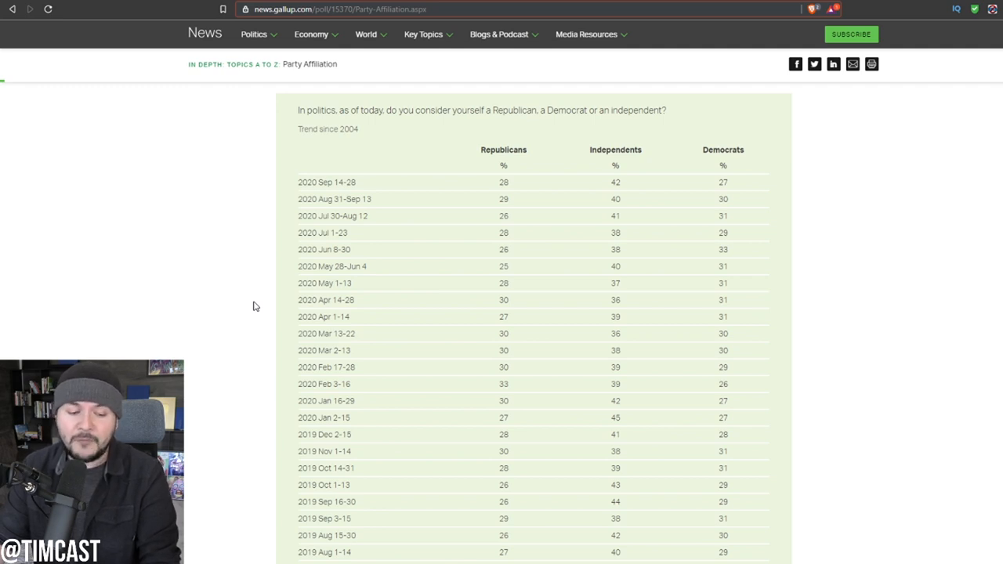
pyautogui.moveTo(284, 322)
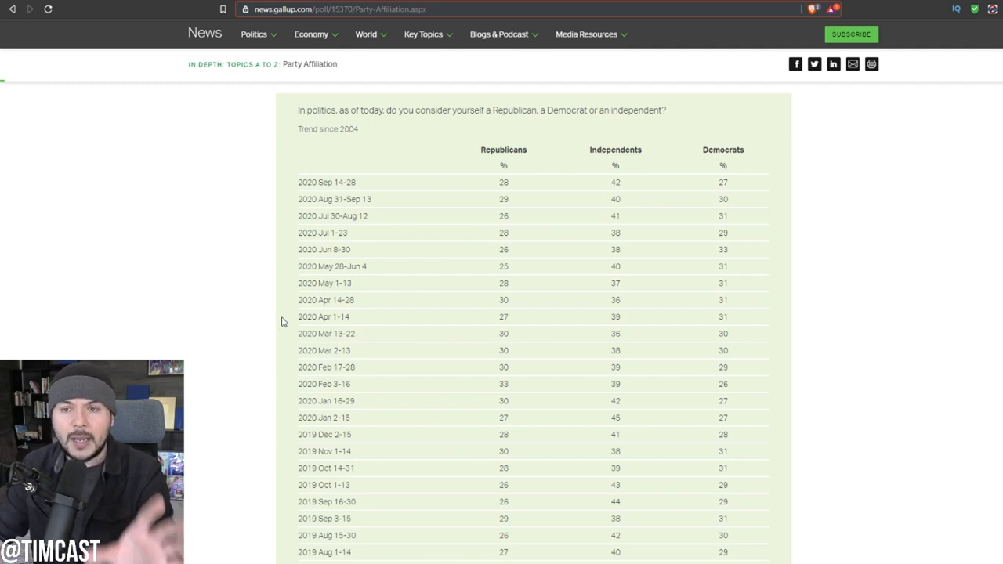
pyautogui.moveTo(281, 333)
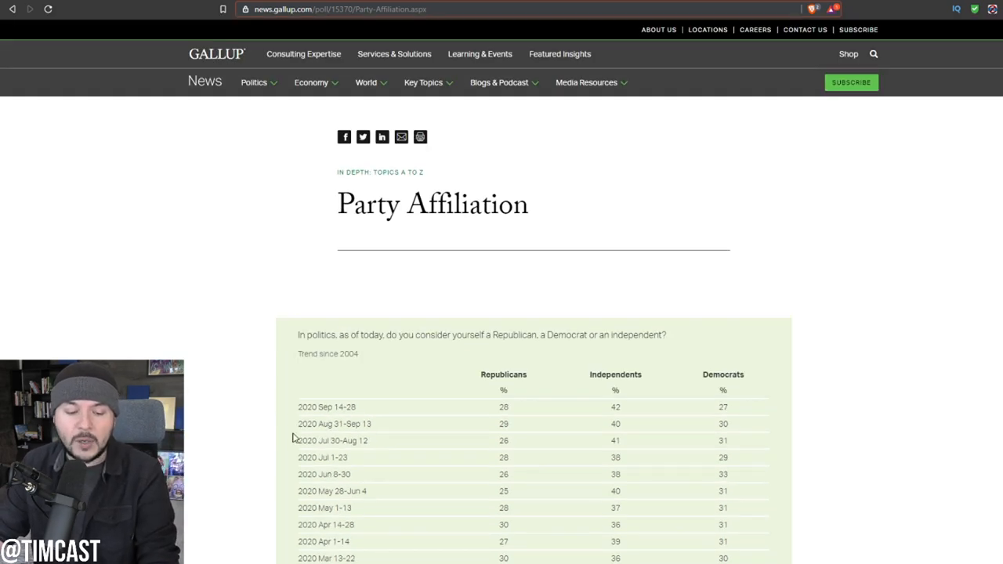
pyautogui.scroll(-3)
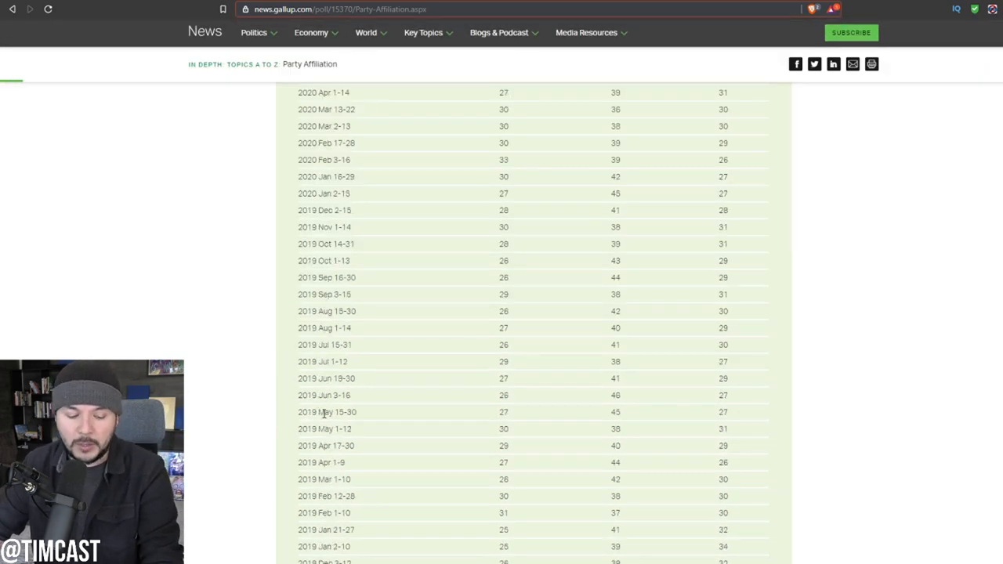
pyautogui.scroll(-3)
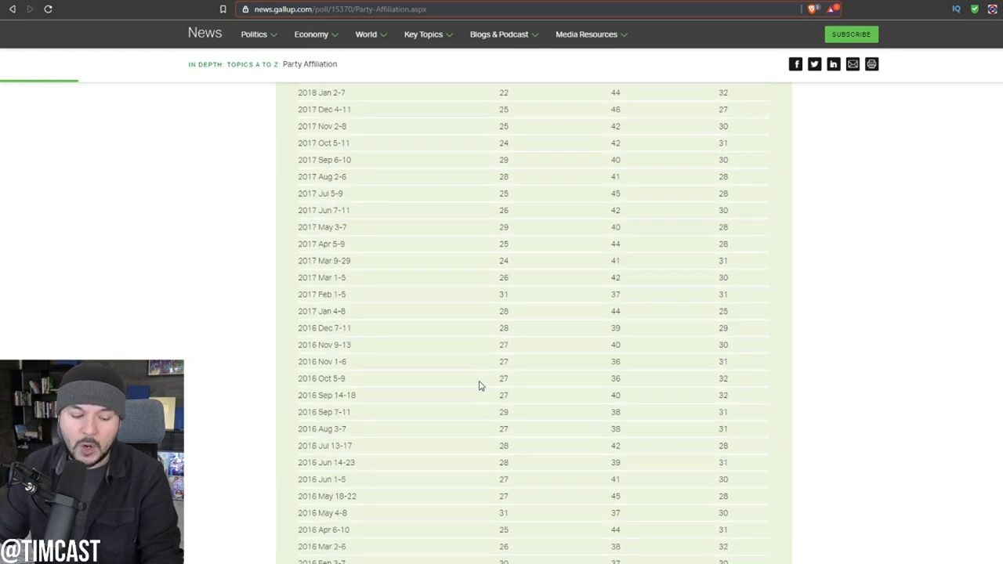
pyautogui.scroll(-3)
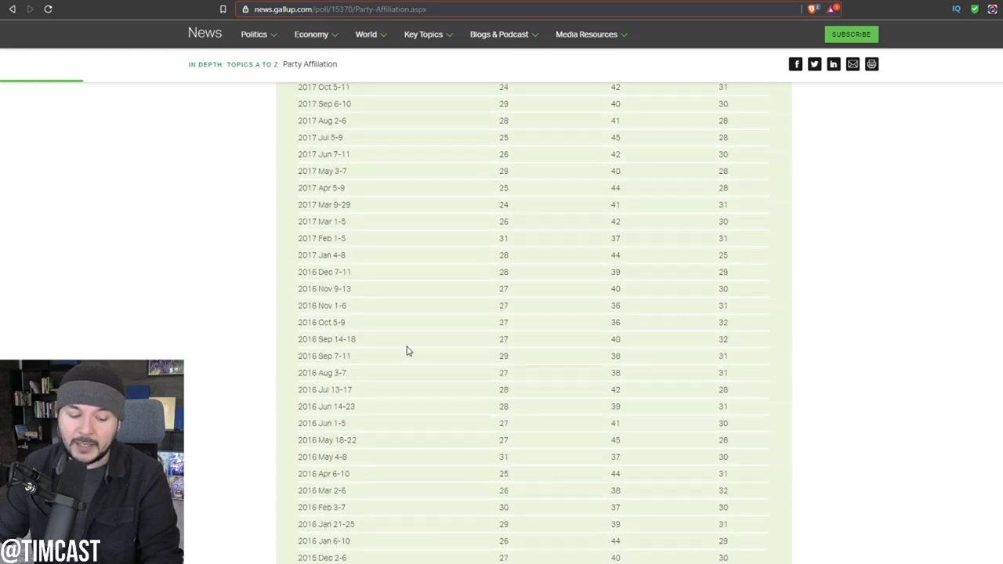
pyautogui.moveTo(499, 348)
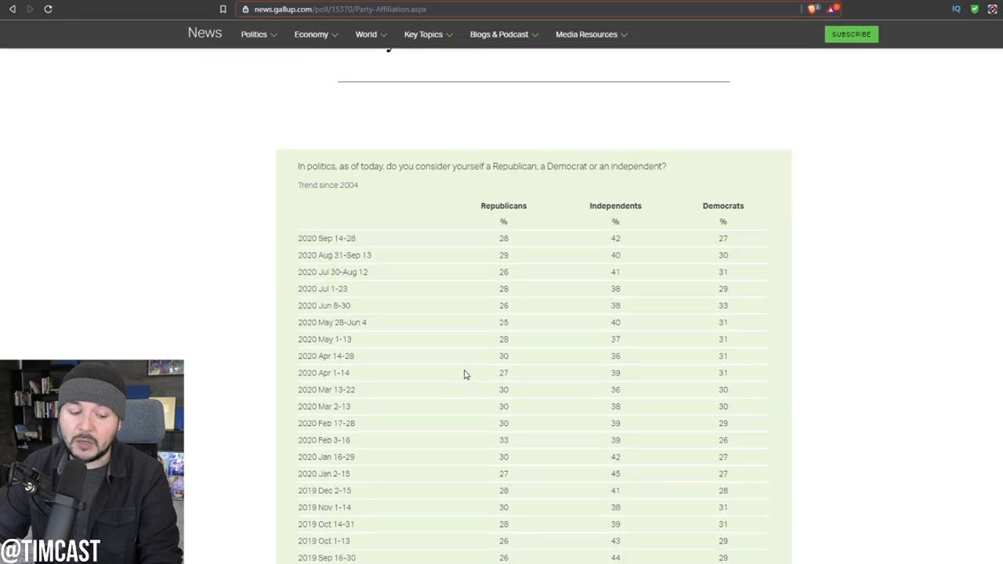
pyautogui.moveTo(509, 254)
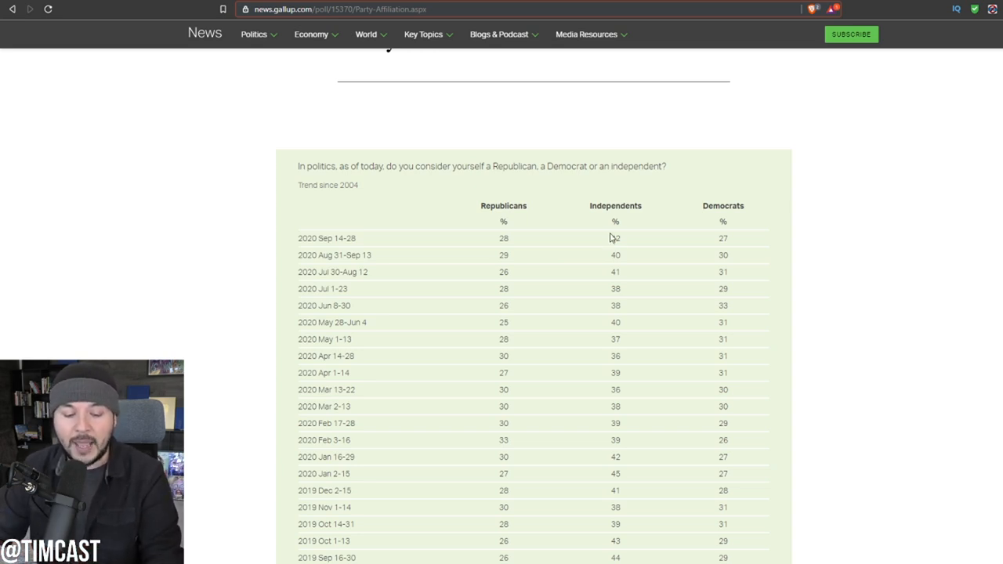
pyautogui.moveTo(196, 226)
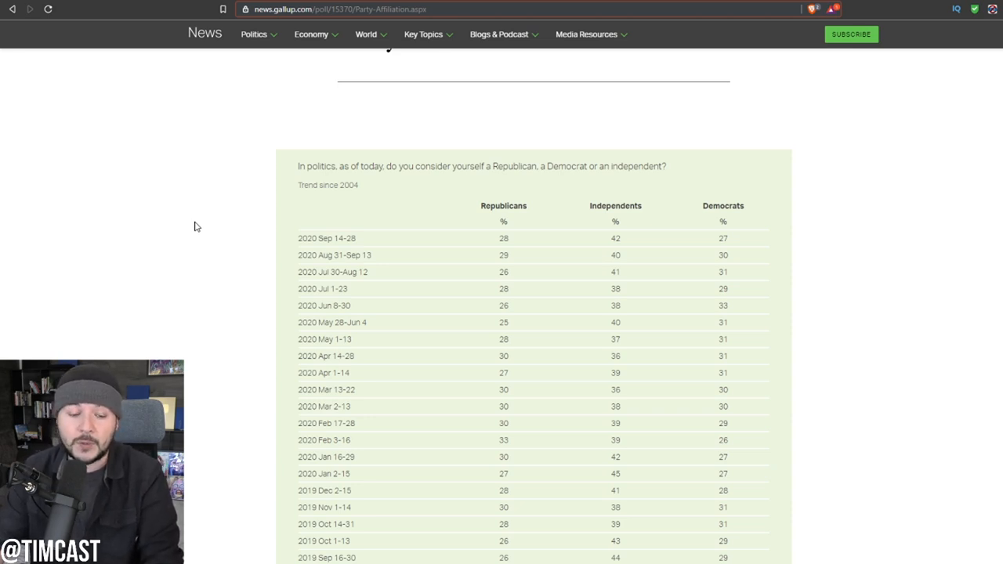
pyautogui.moveTo(287, 203)
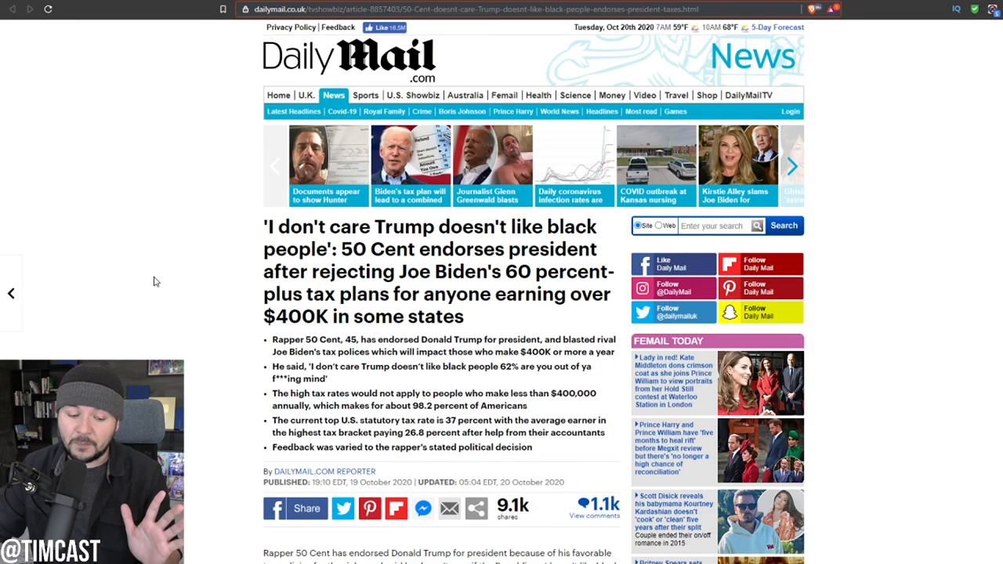
pyautogui.scroll(-3)
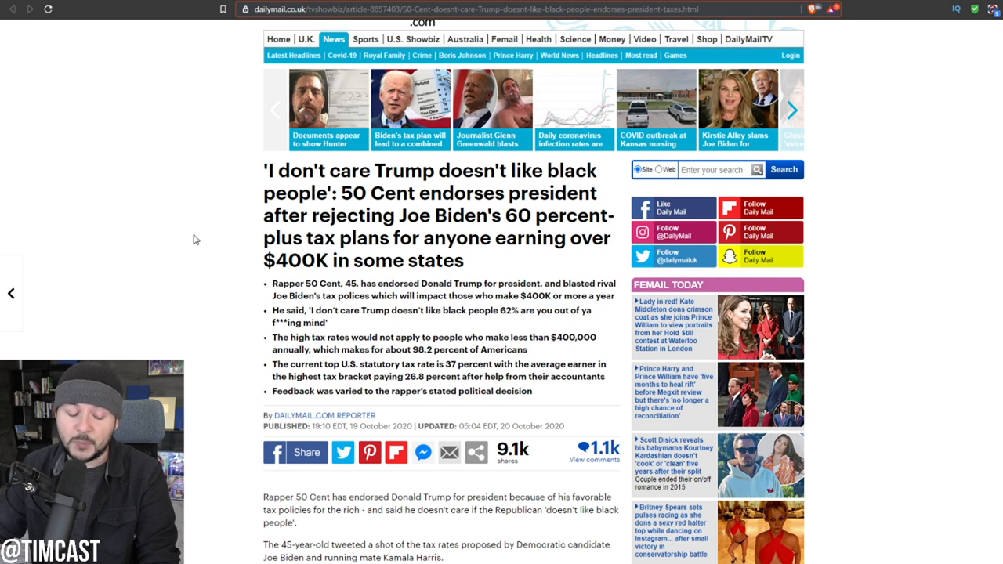
pyautogui.moveTo(223, 239)
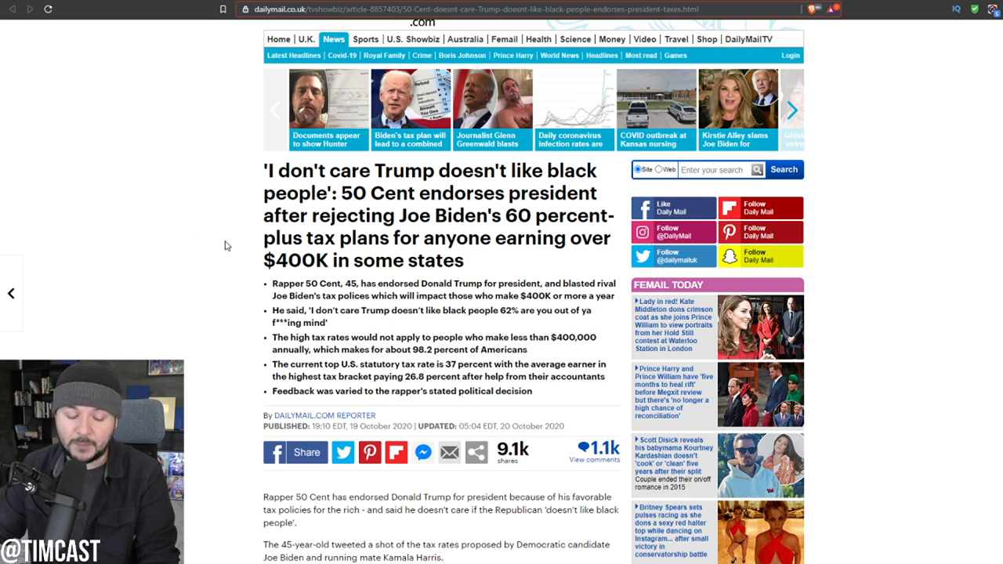
pyautogui.moveTo(229, 238)
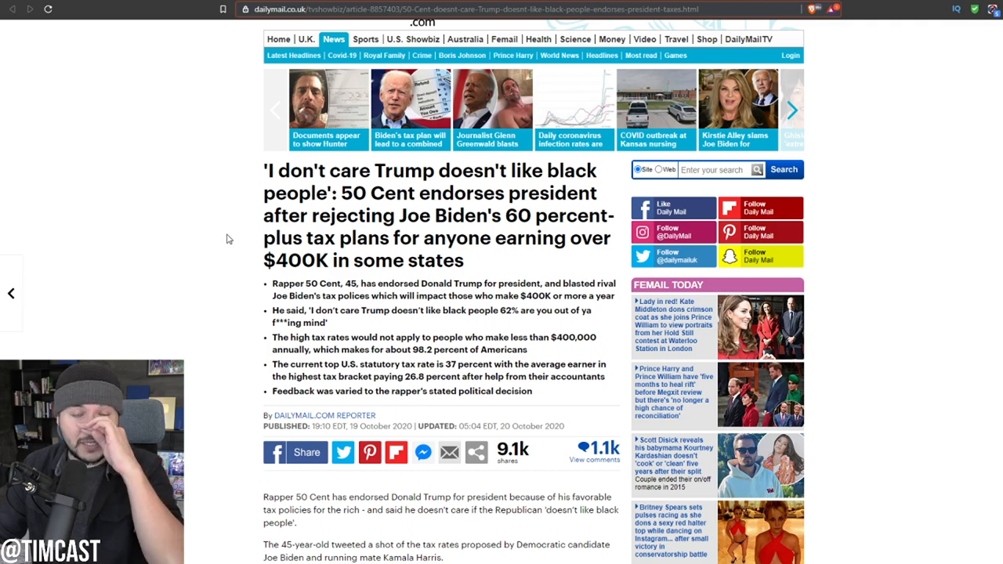
pyautogui.scroll(-3)
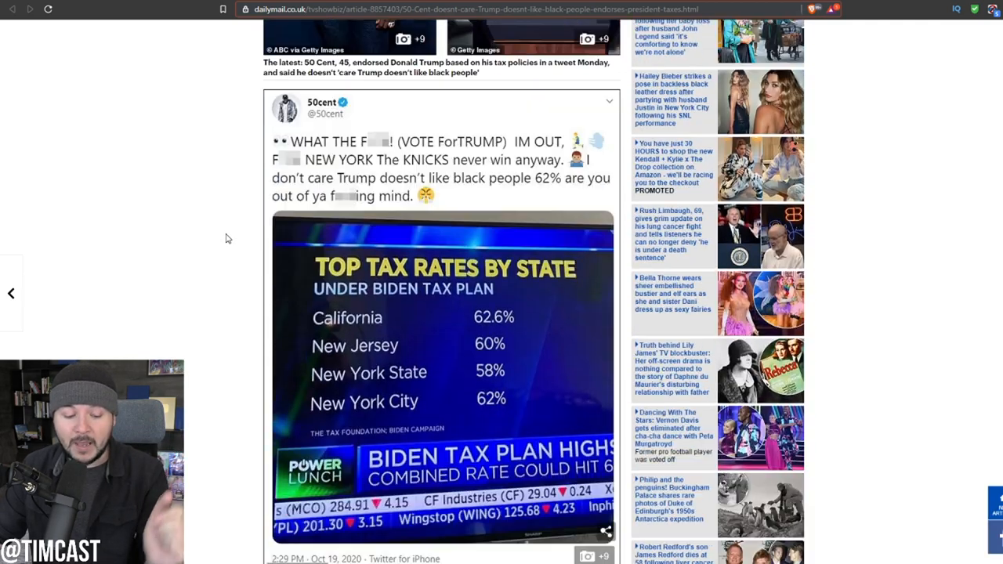
pyautogui.scroll(-3)
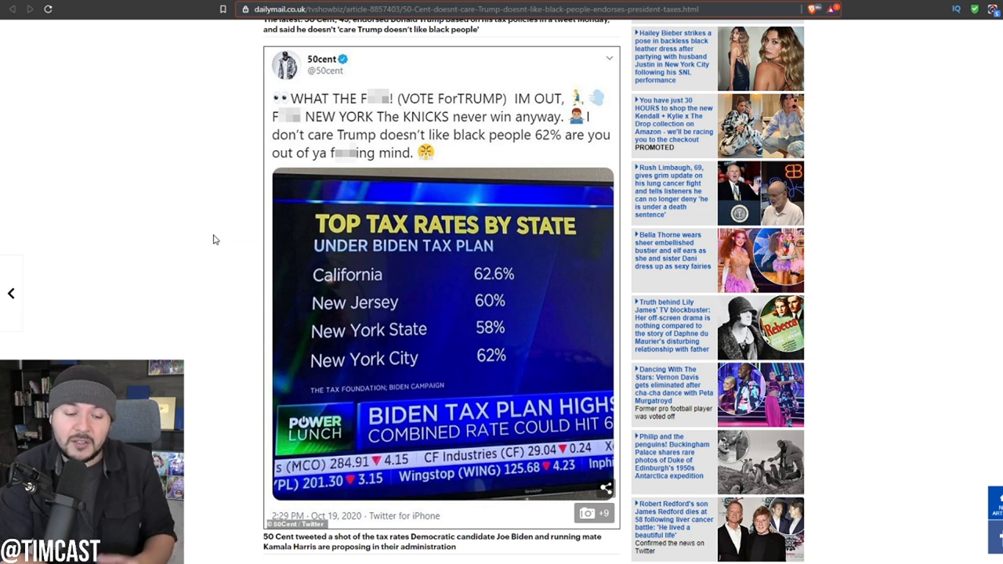
pyautogui.moveTo(238, 249)
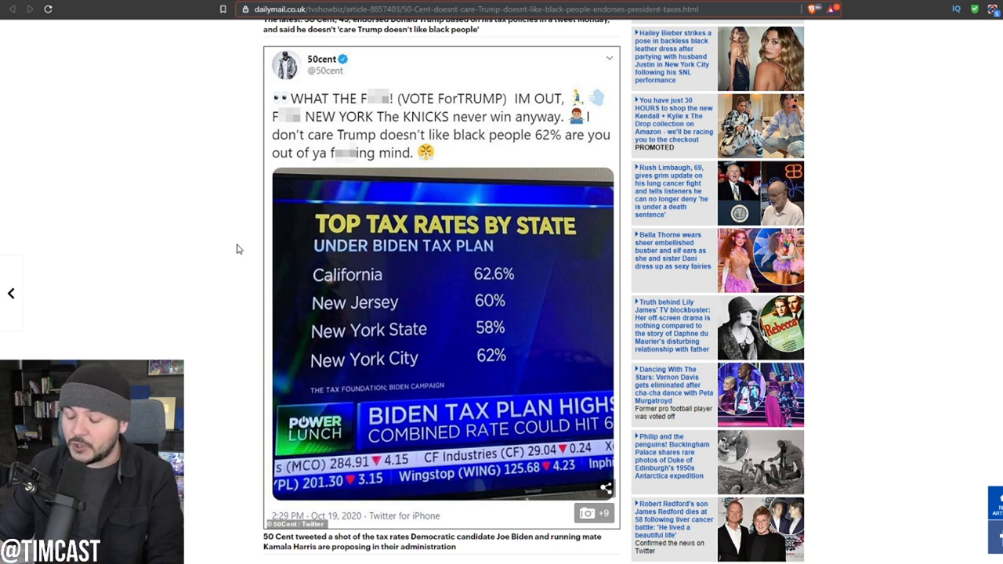
pyautogui.moveTo(241, 267)
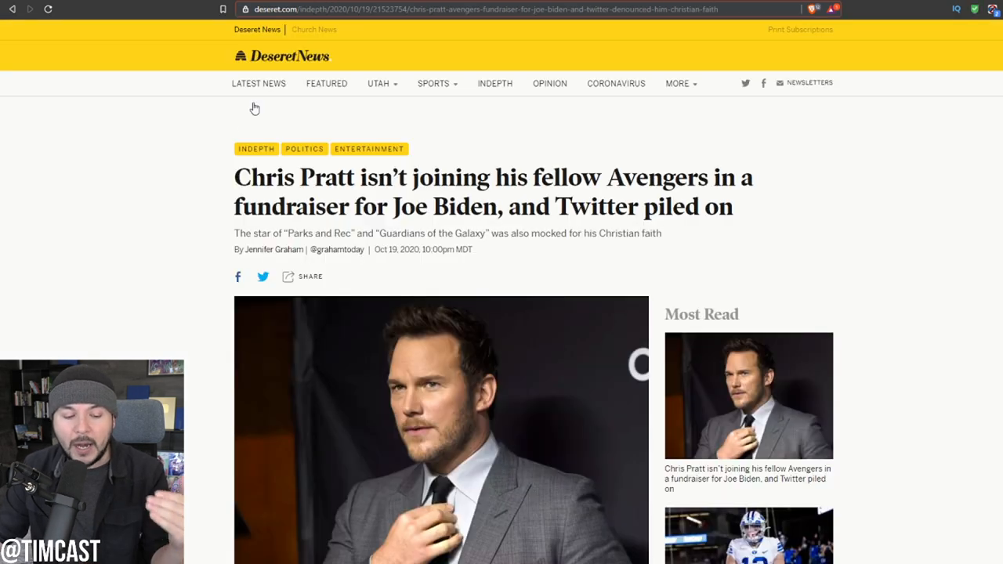
pyautogui.scroll(-3)
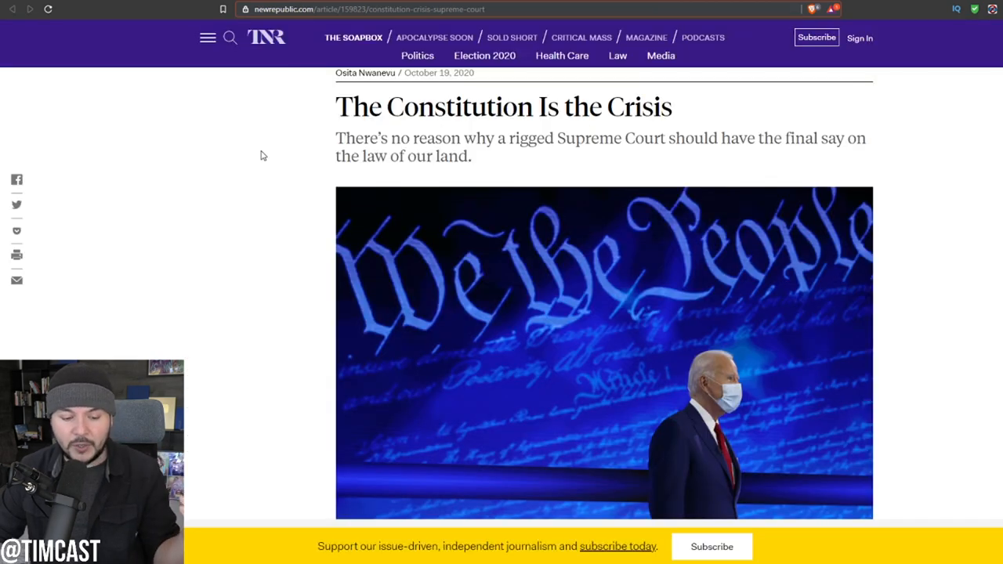
pyautogui.moveTo(266, 147)
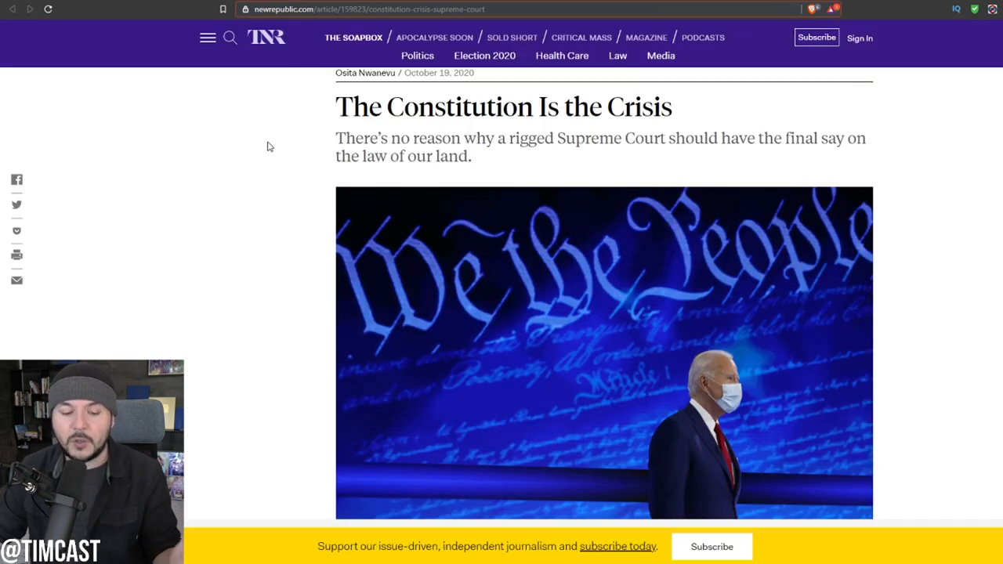
pyautogui.moveTo(285, 144)
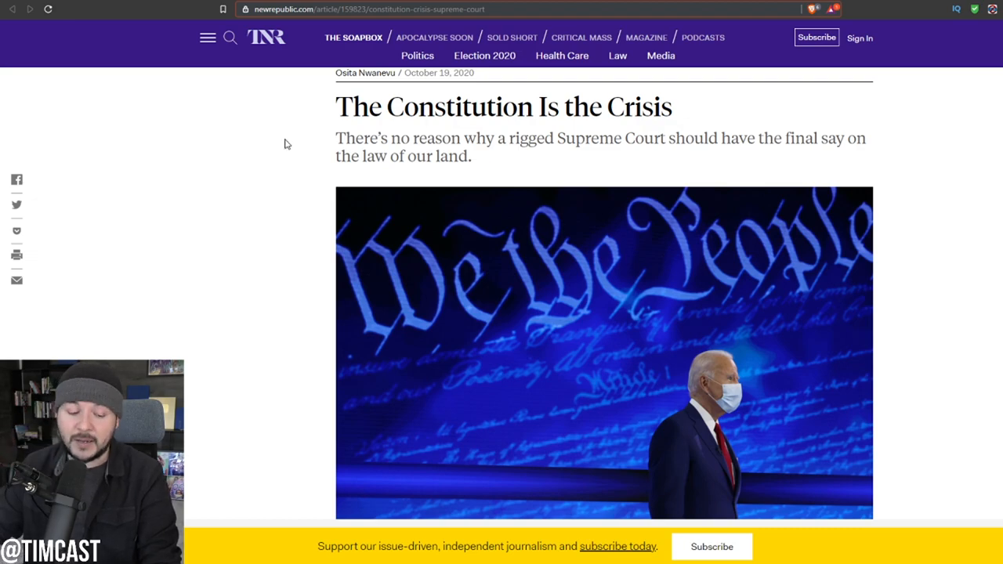
pyautogui.scroll(-3)
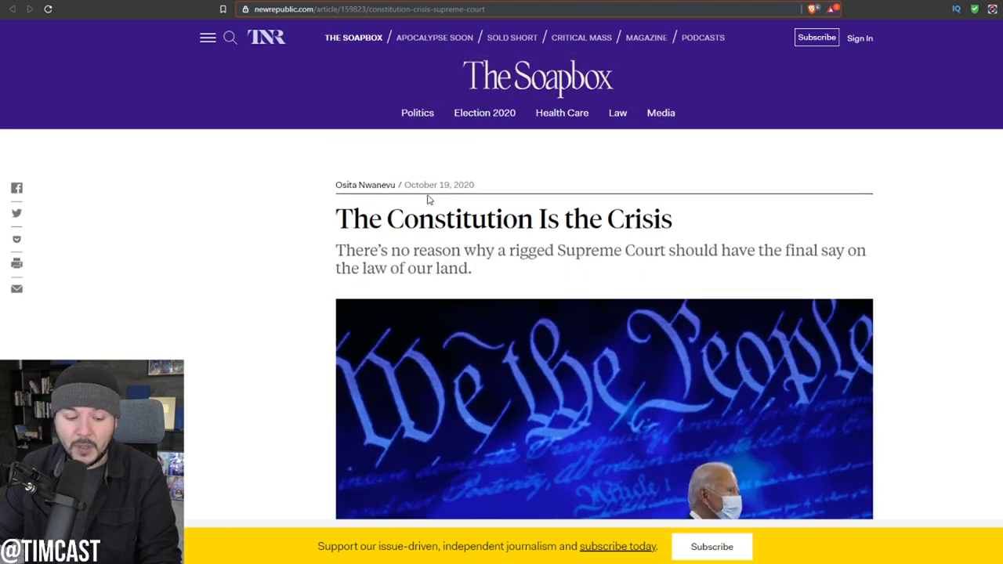
pyautogui.moveTo(508, 282)
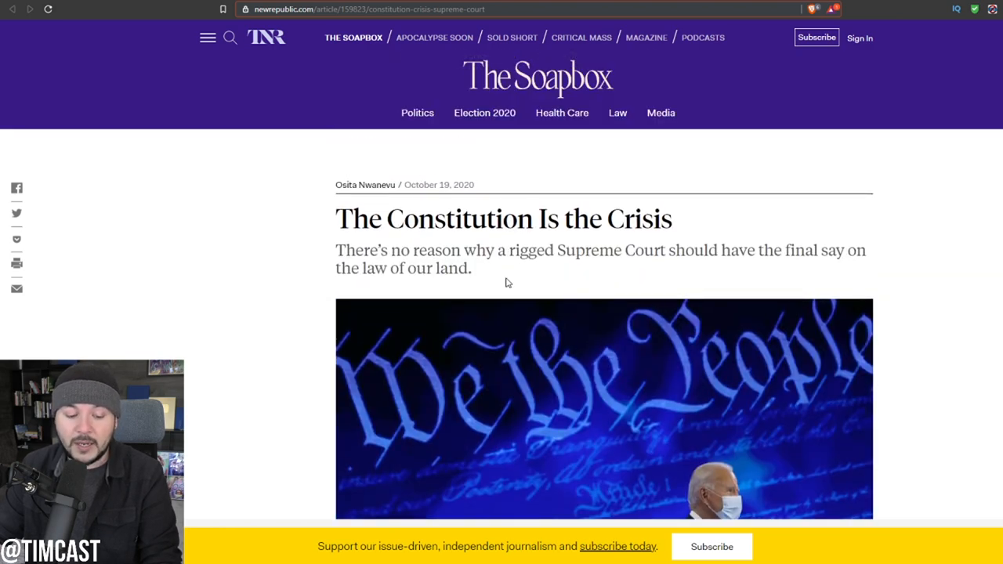
pyautogui.scroll(-3)
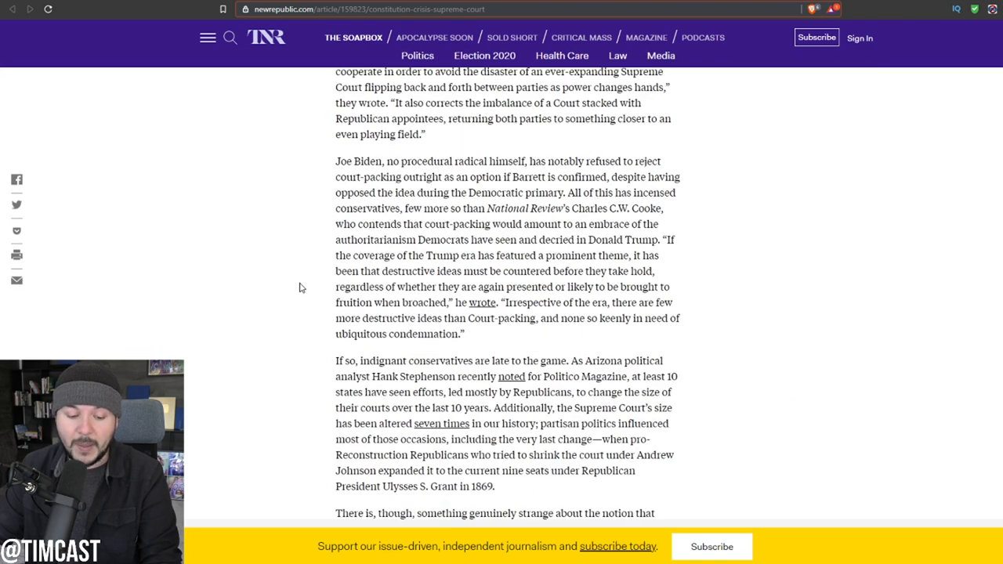
pyautogui.scroll(-3)
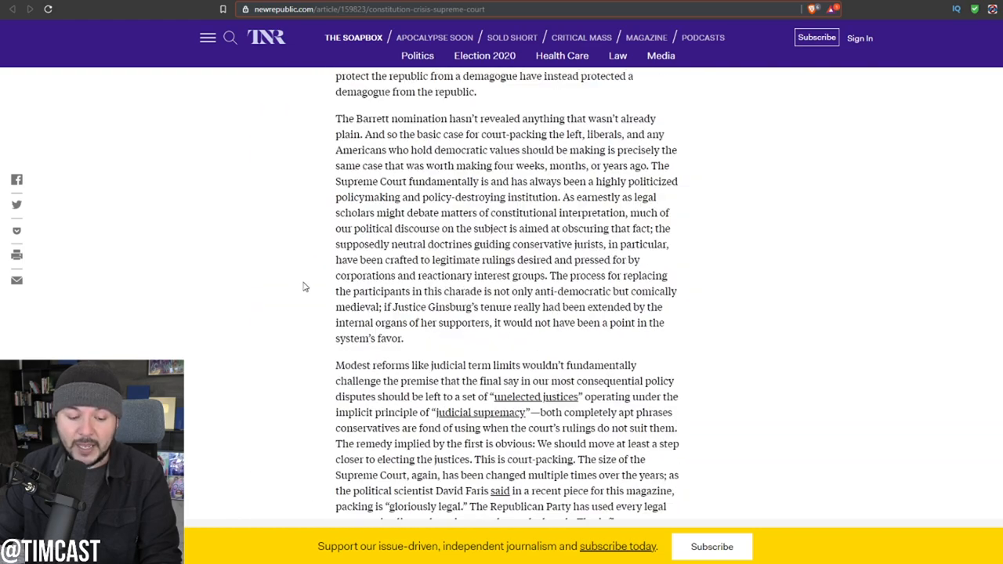
pyautogui.scroll(-3)
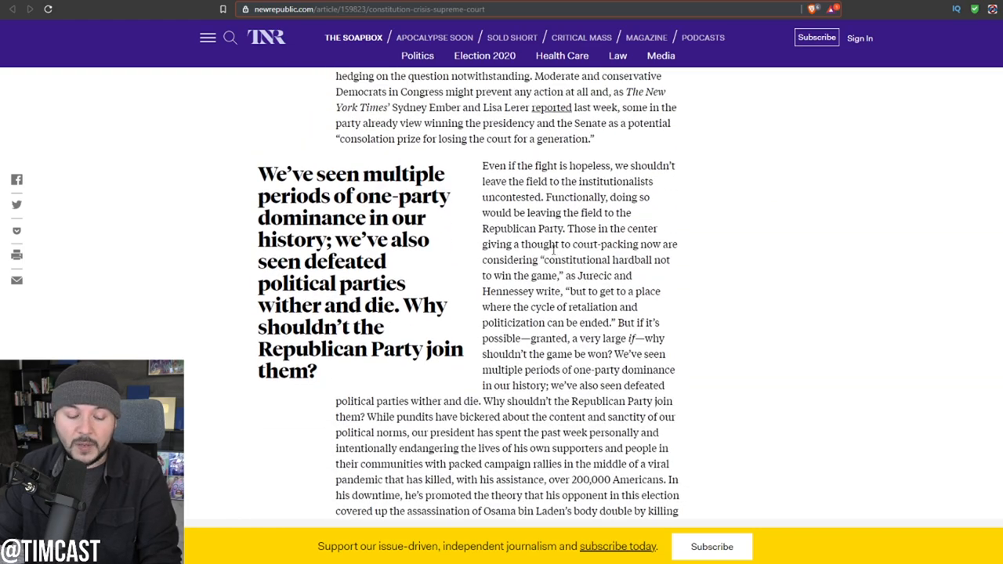
pyautogui.moveTo(556, 269)
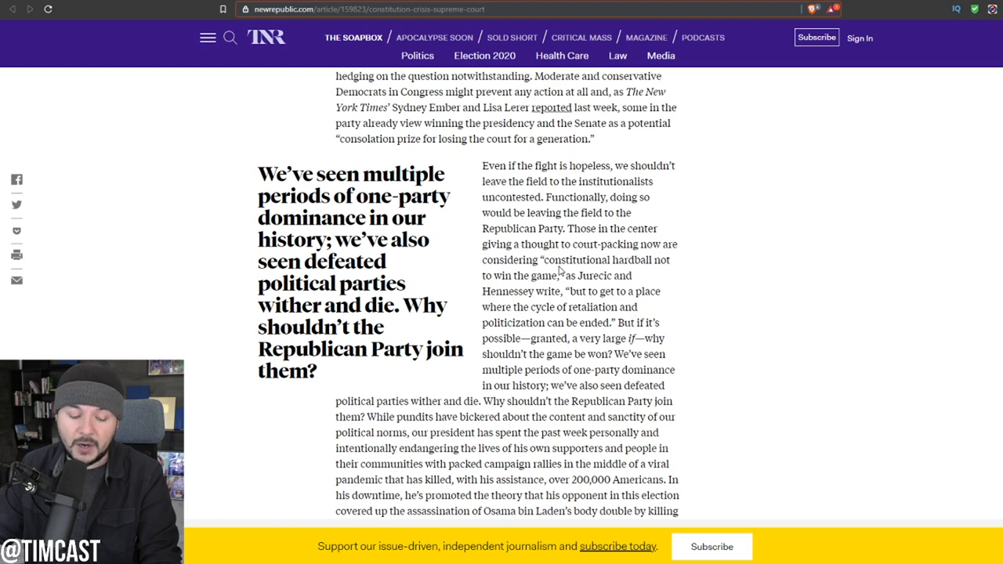
pyautogui.moveTo(555, 283)
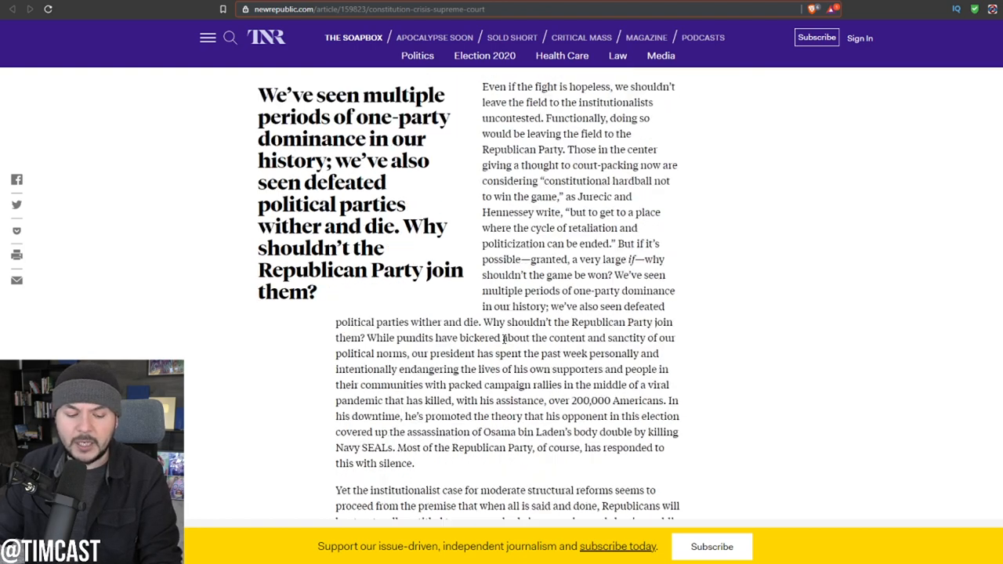
pyautogui.scroll(-3)
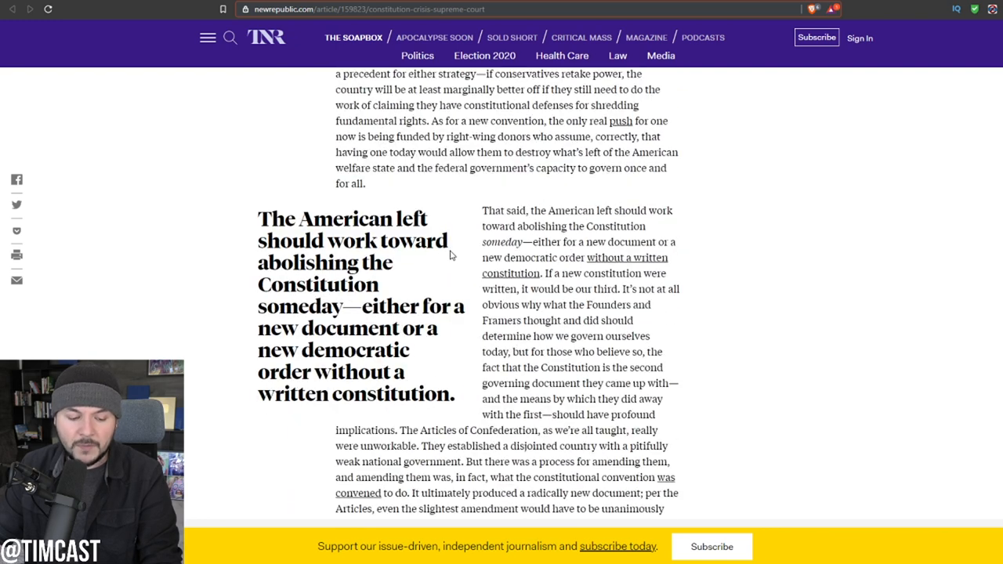
pyautogui.scroll(-3)
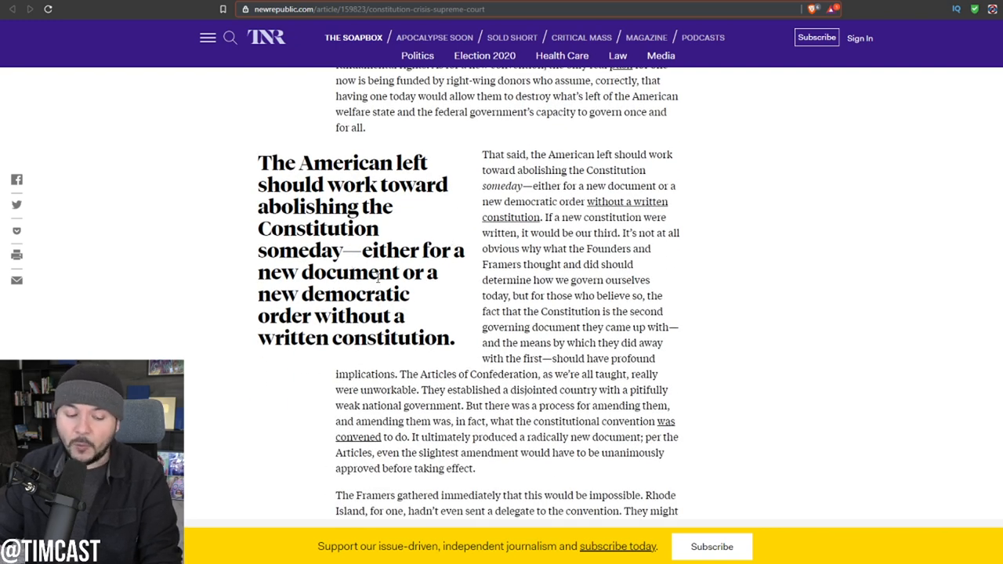
pyautogui.moveTo(458, 288)
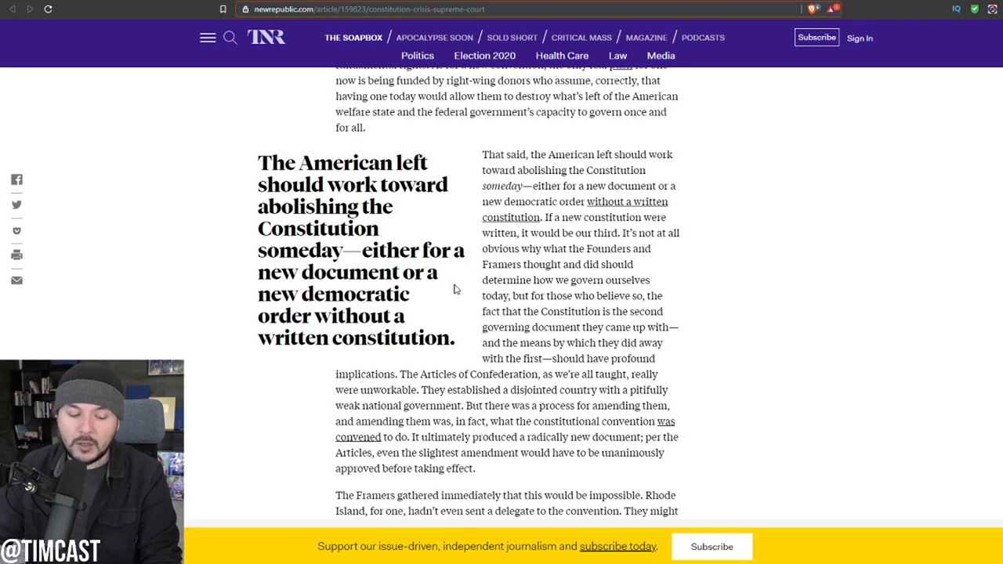
pyautogui.scroll(-3)
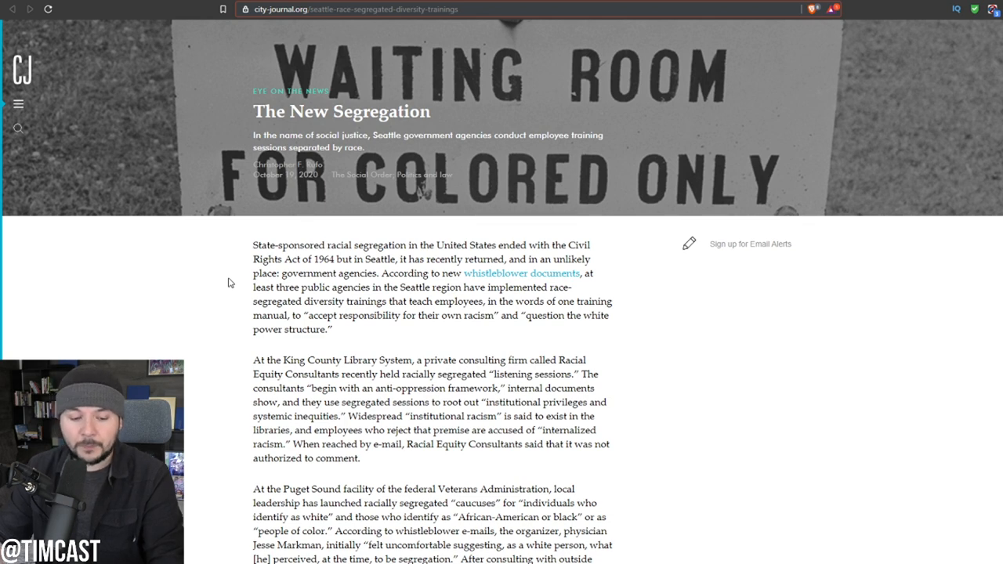
pyautogui.scroll(-3)
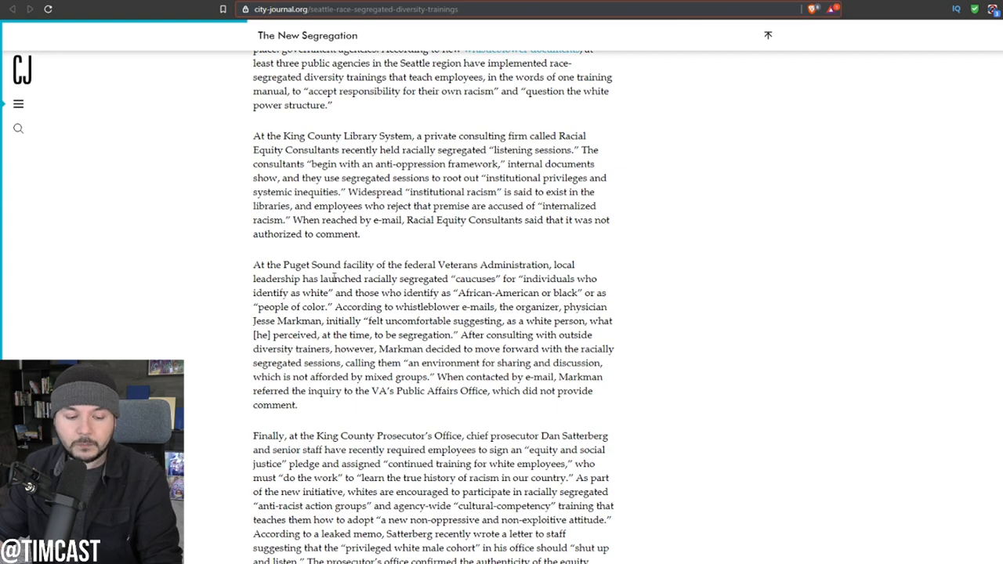
pyautogui.scroll(3)
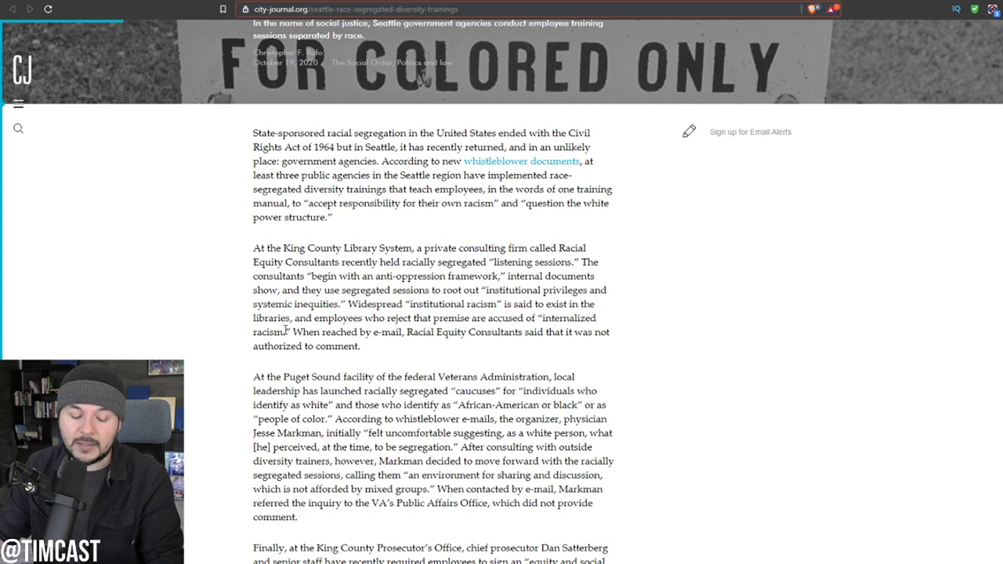
pyautogui.scroll(-3)
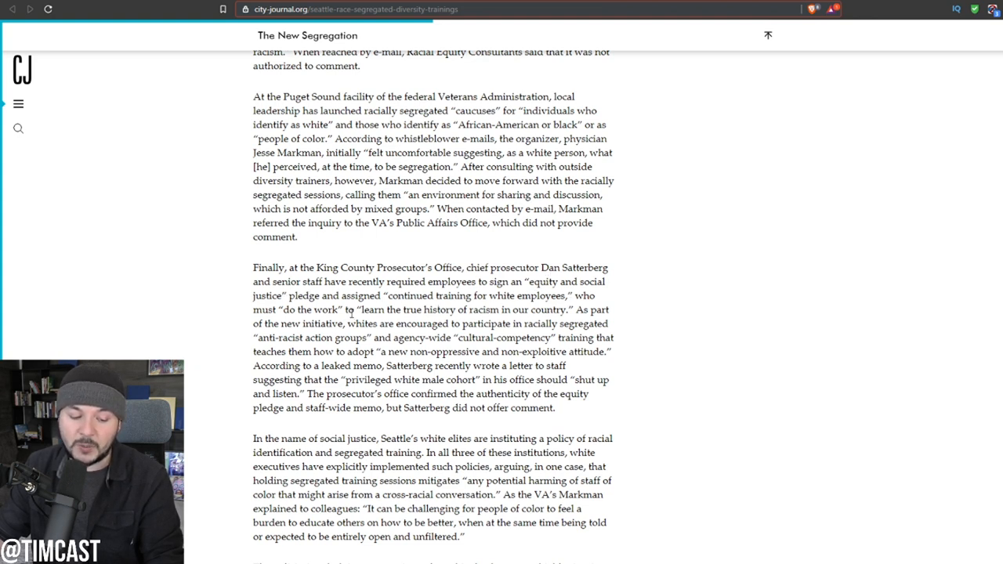
pyautogui.moveTo(439, 321)
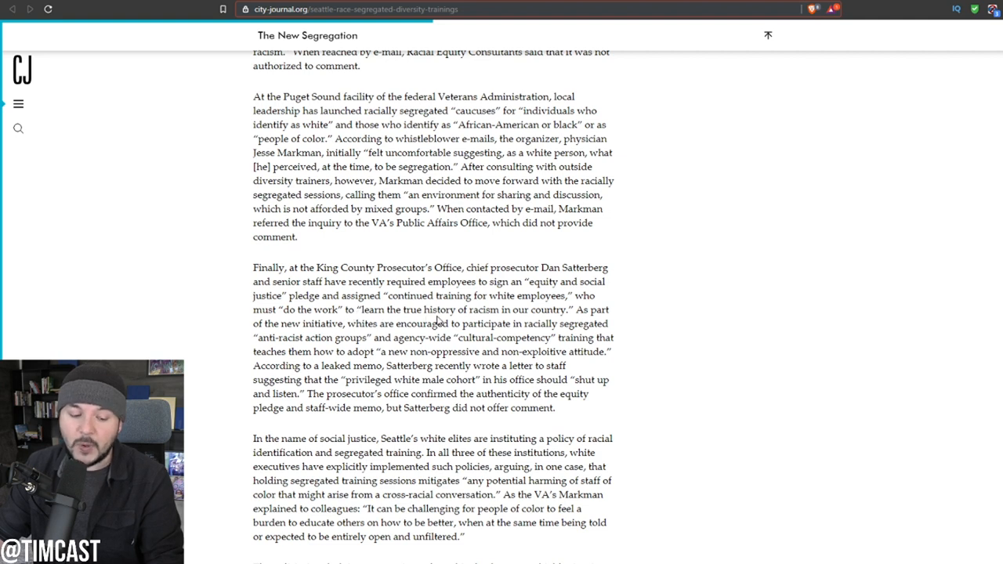
pyautogui.moveTo(439, 321)
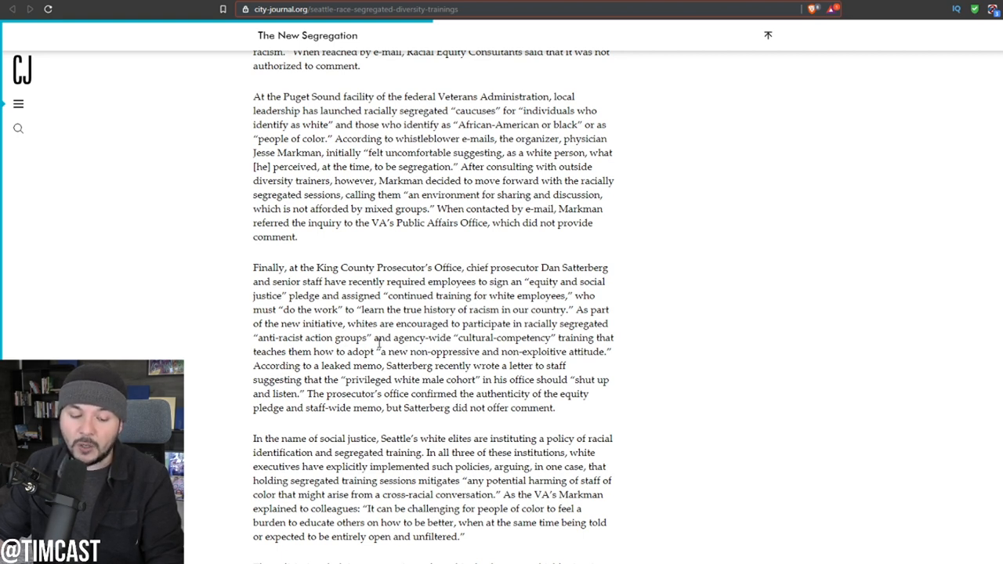
pyautogui.moveTo(379, 360)
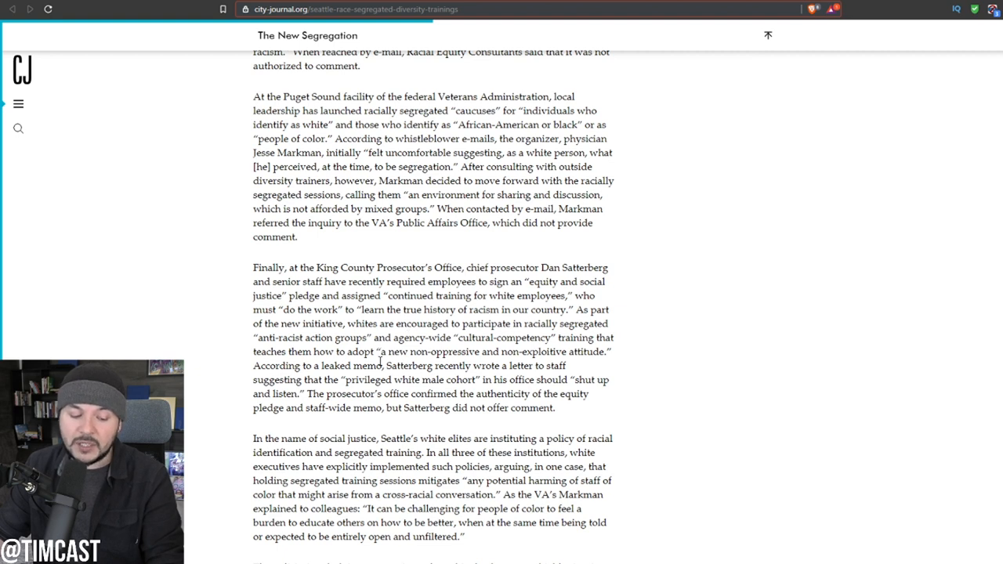
pyautogui.moveTo(417, 363)
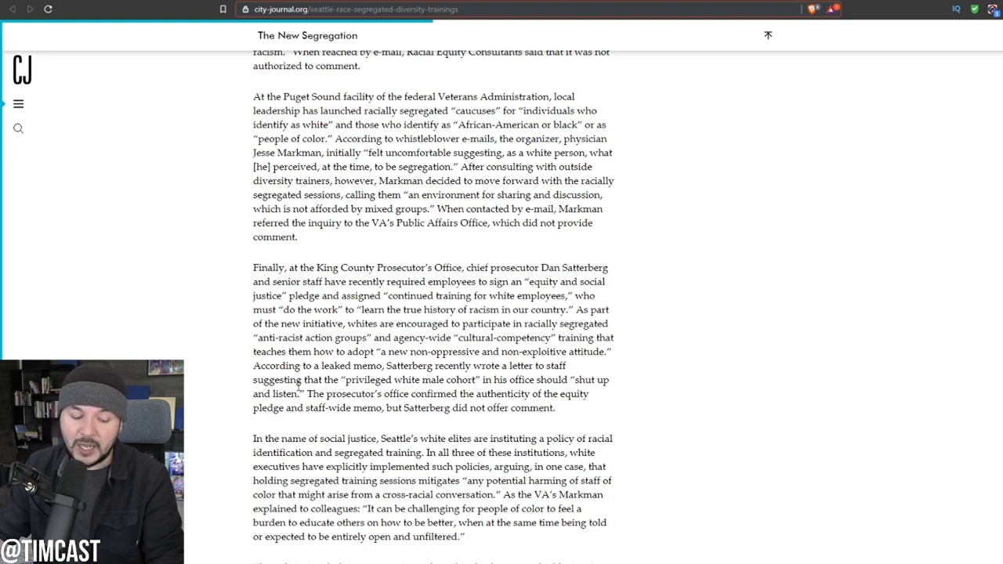
pyautogui.moveTo(429, 392)
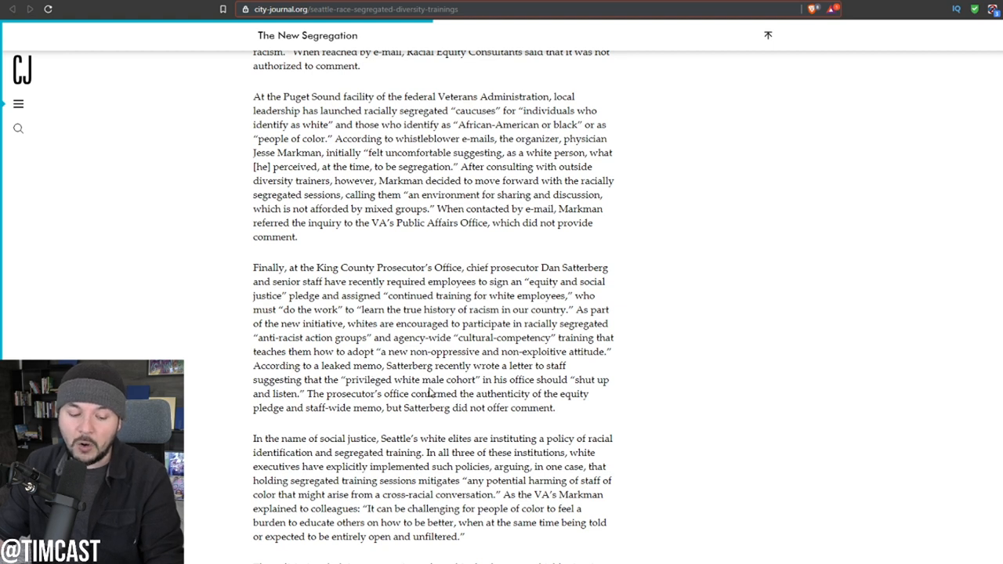